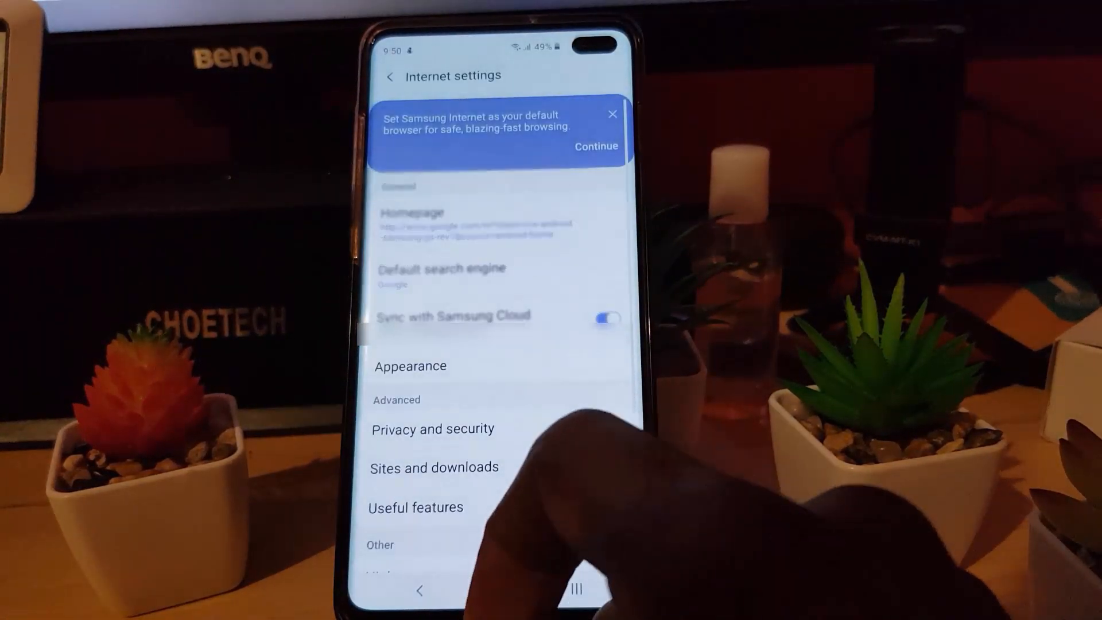
# Scroll the Internet settings list and enter Useful features, showing the QR code scanner option.
pyautogui.scroll(-3)
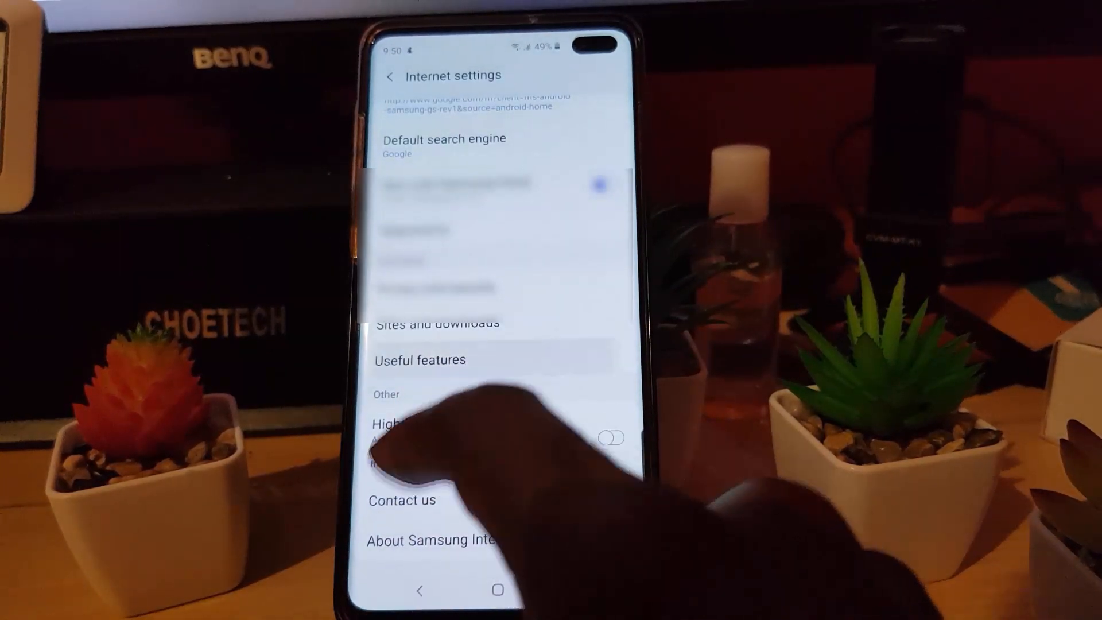
pyautogui.click(419, 359)
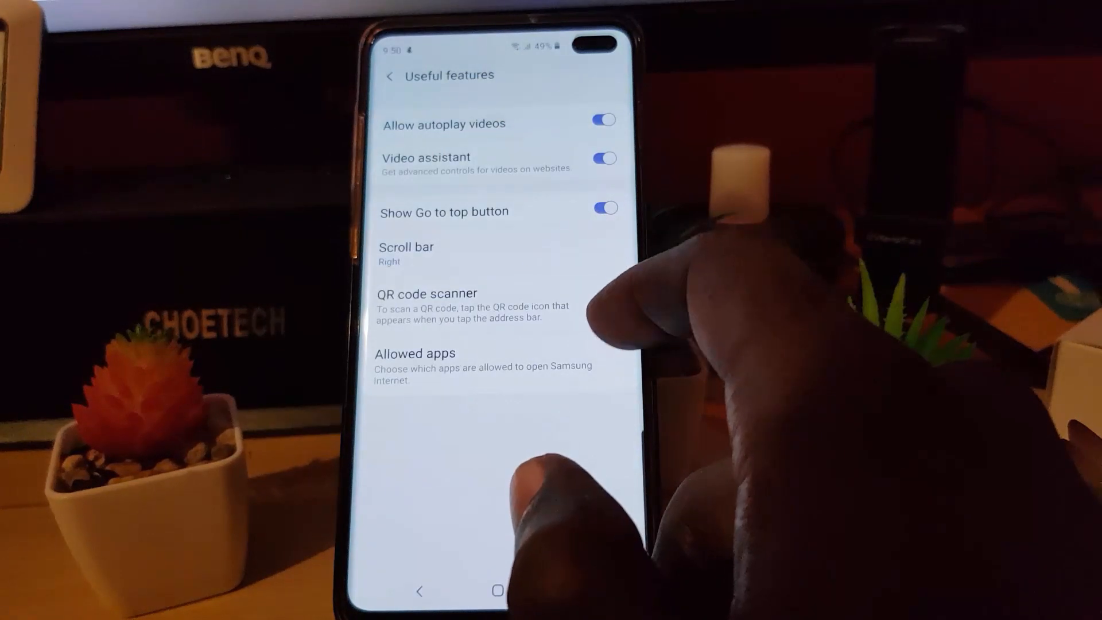